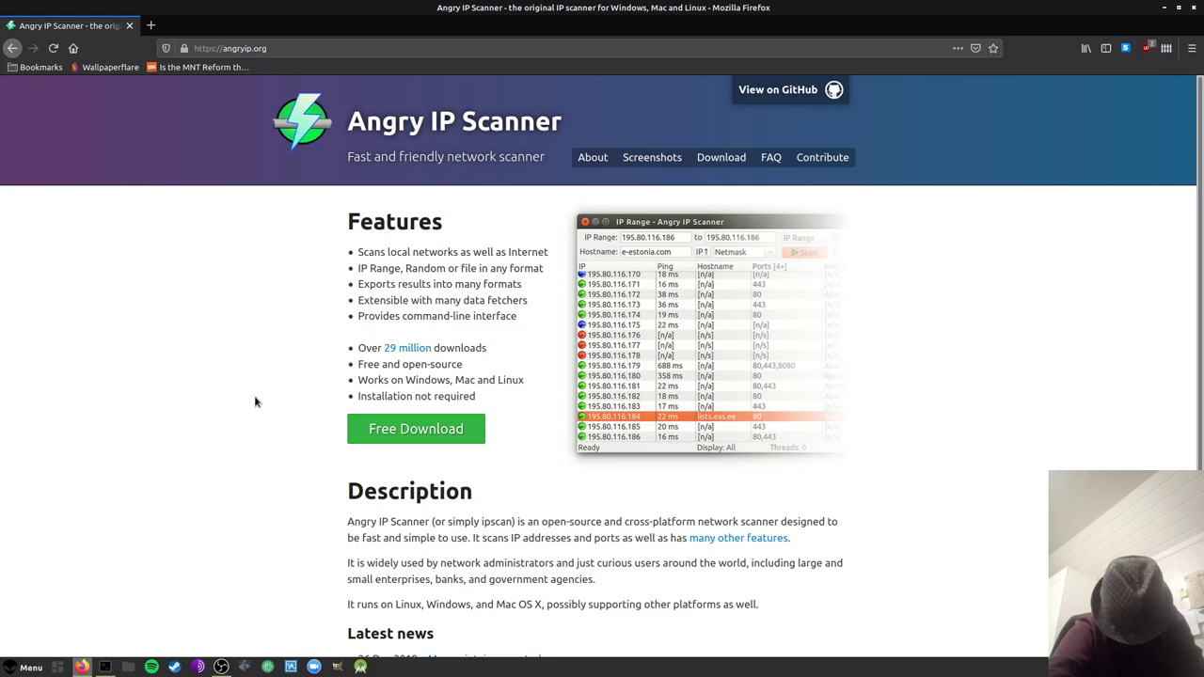
# Scroll through the angryip.org homepage to view its features and download link
pyautogui.scroll(-3)
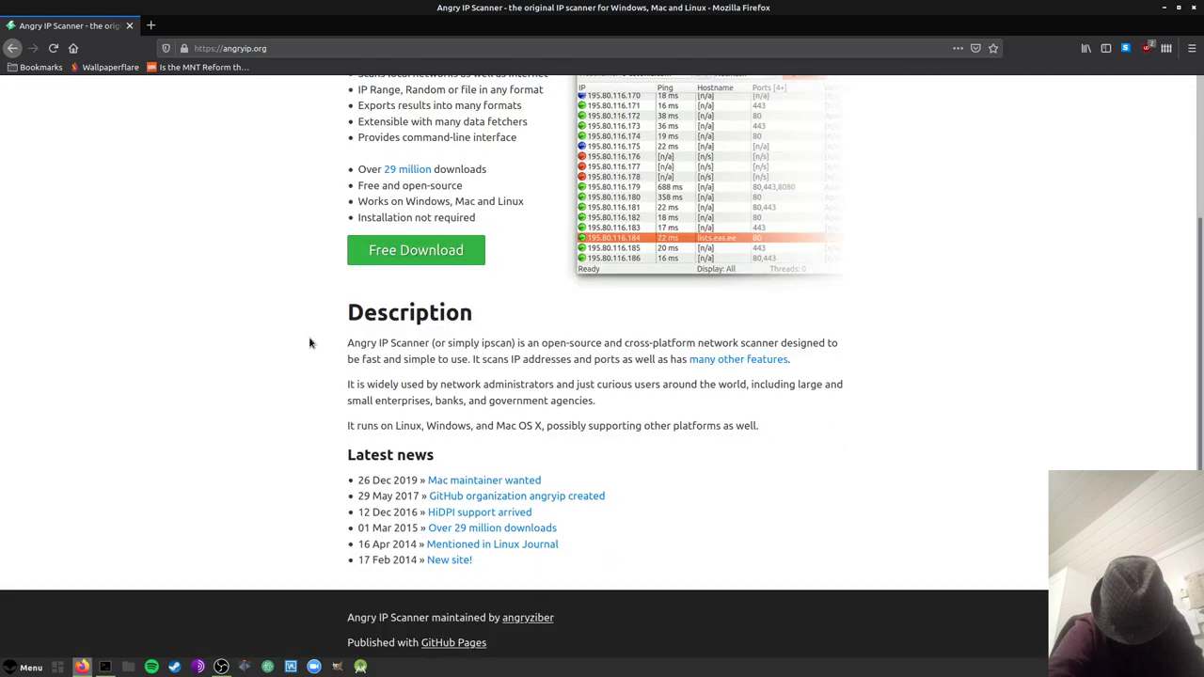
pyautogui.scroll(3)
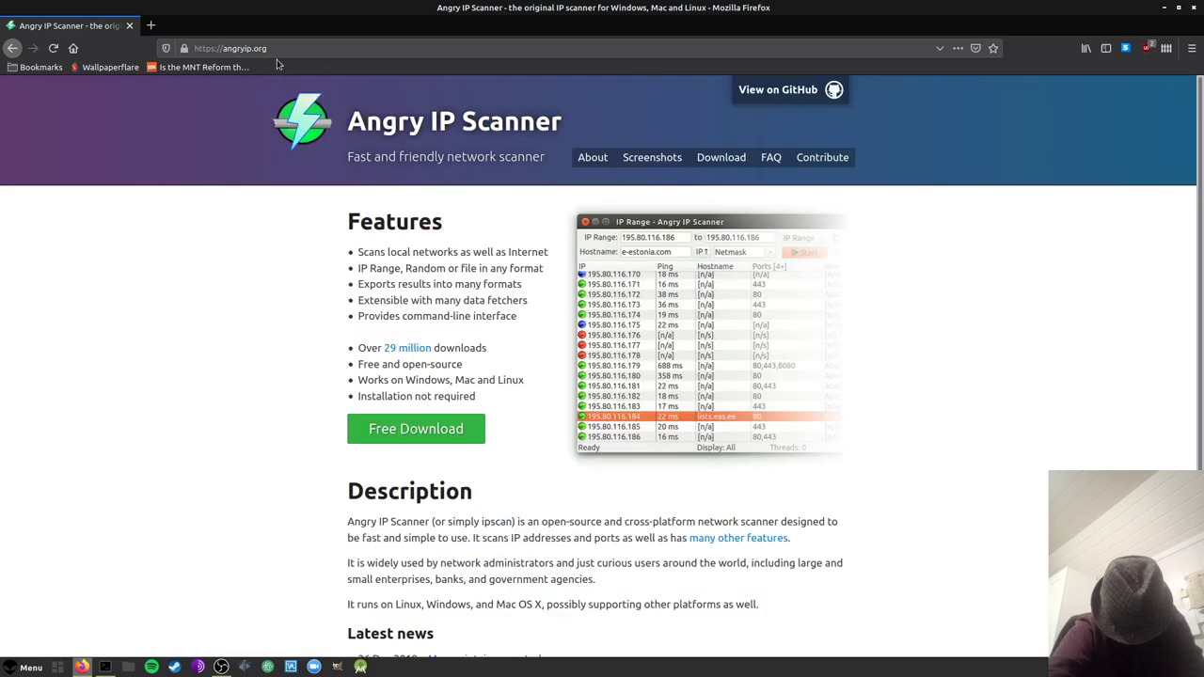
pyautogui.moveTo(415, 429)
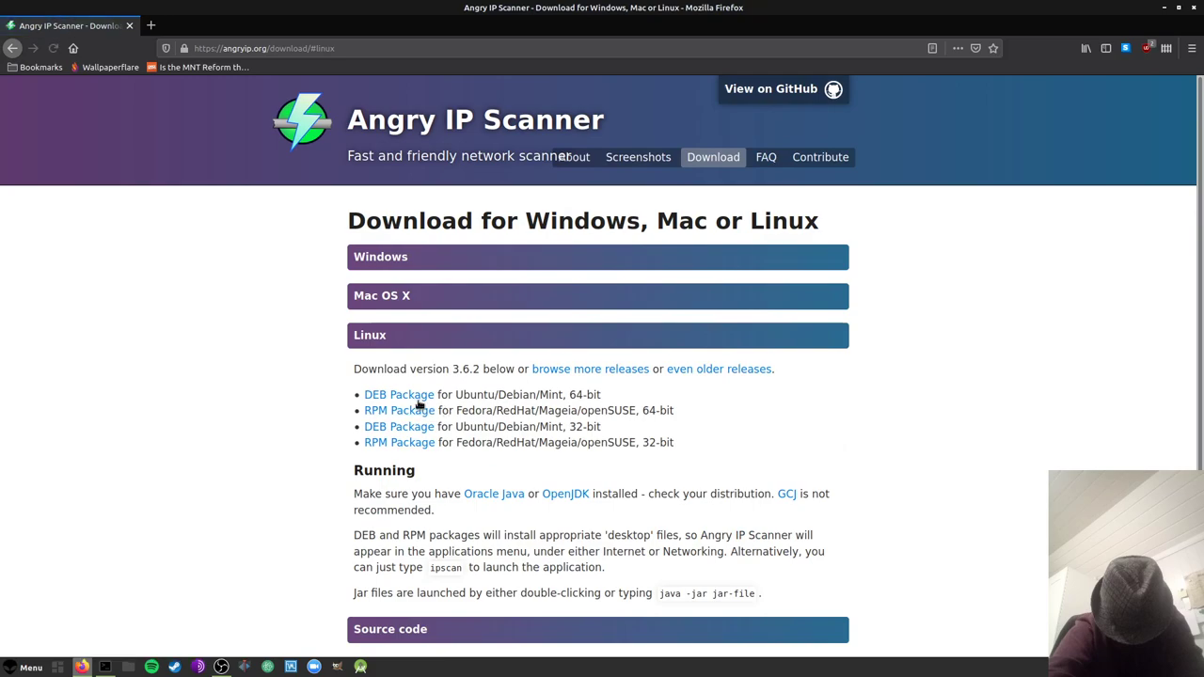
# Save the 64-bit DEB package ipscan_3.6.2_amd64.deb into the Downloads folder
pyautogui.click(399, 426)
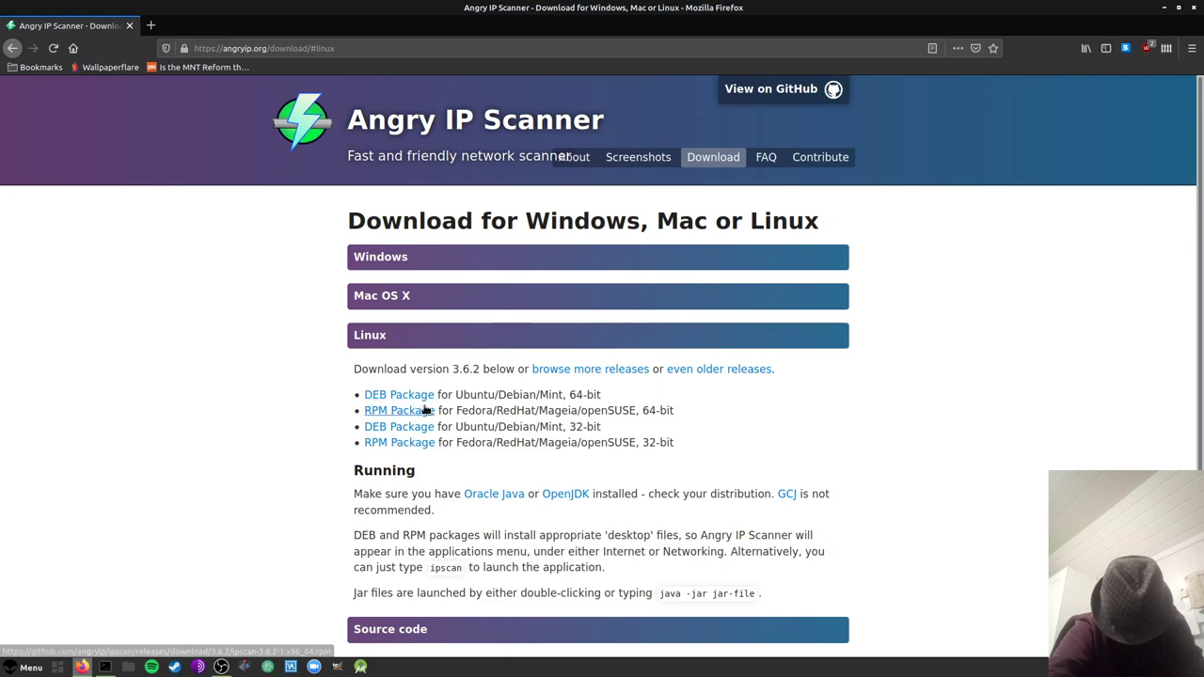
pyautogui.moveTo(399, 394)
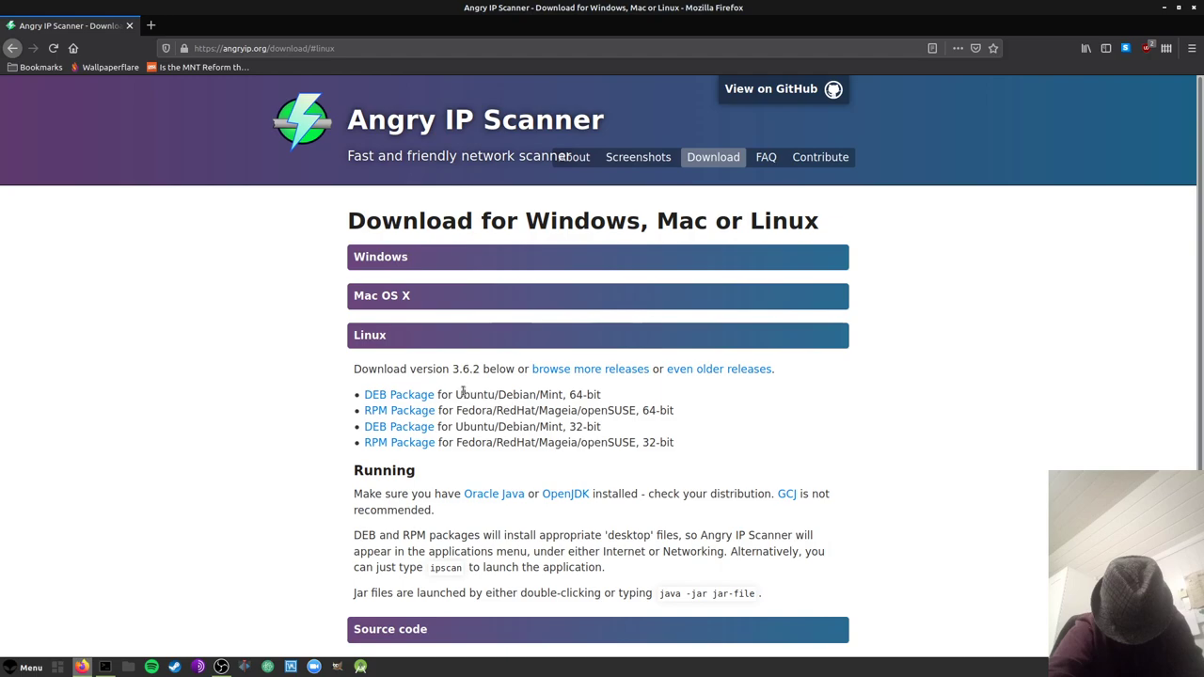
pyautogui.moveTo(399, 394)
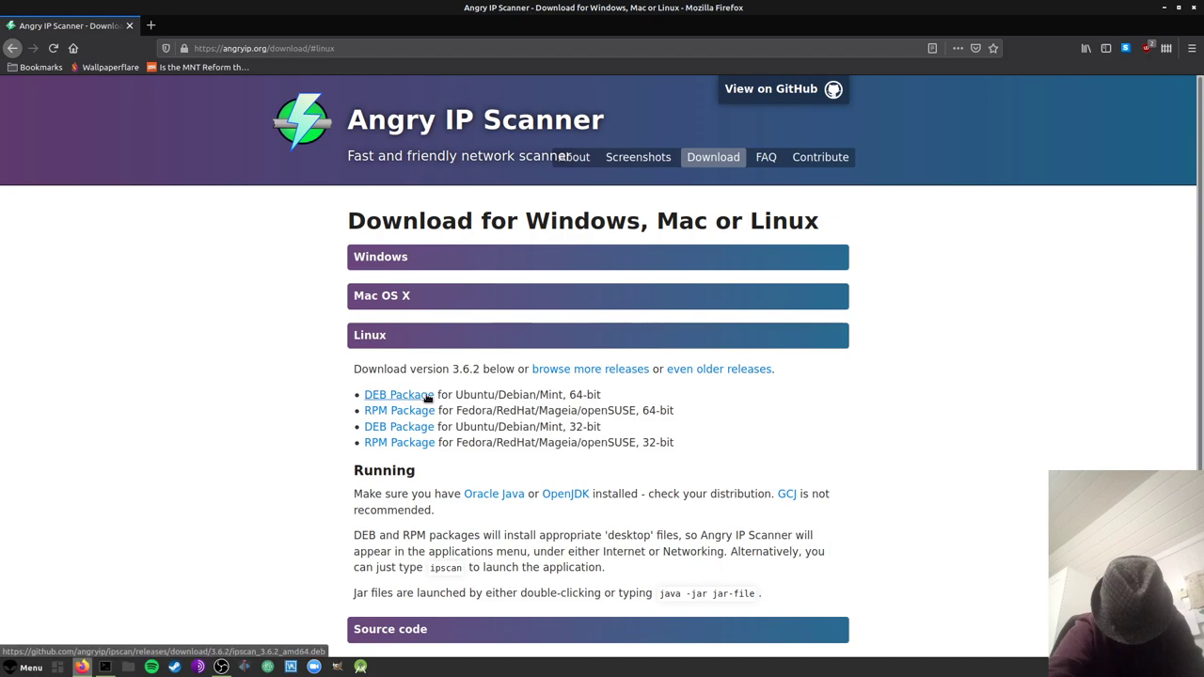
pyautogui.click(398, 395)
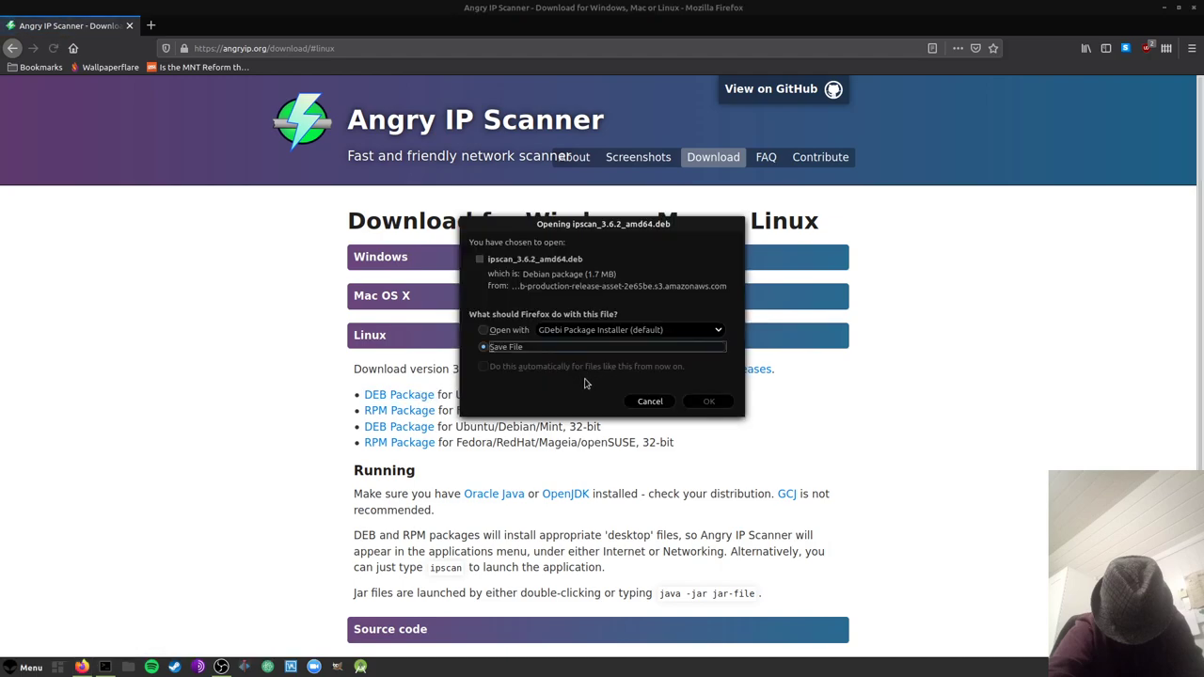
pyautogui.click(709, 401)
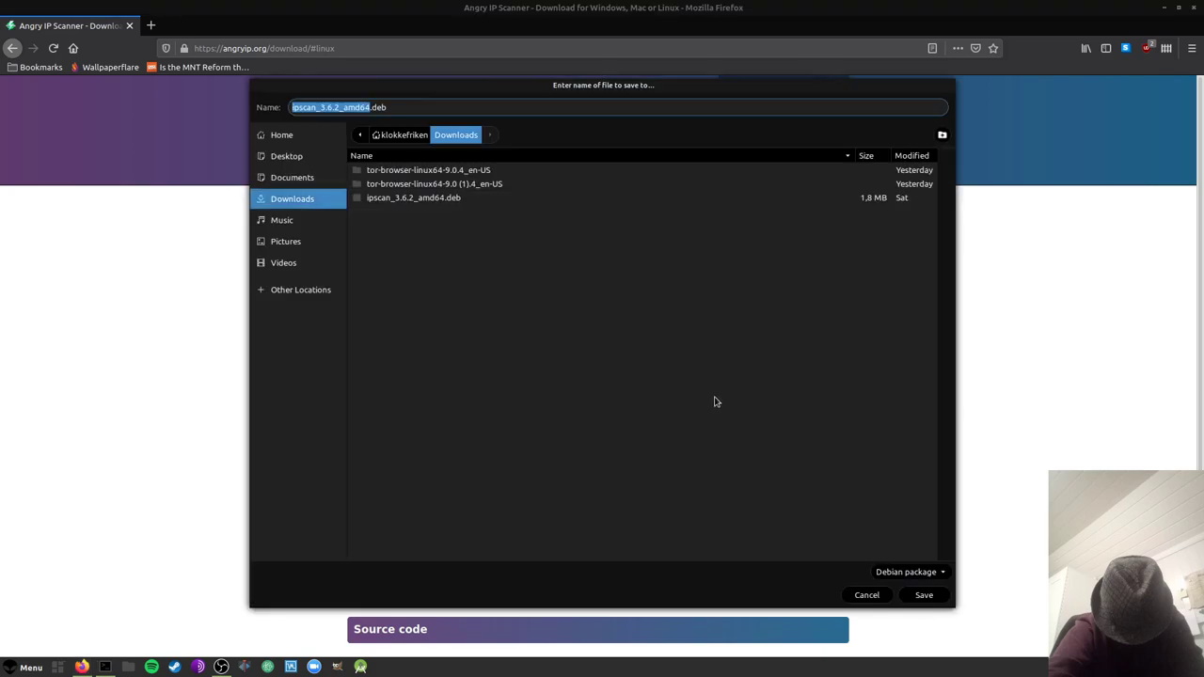
pyautogui.click(924, 595)
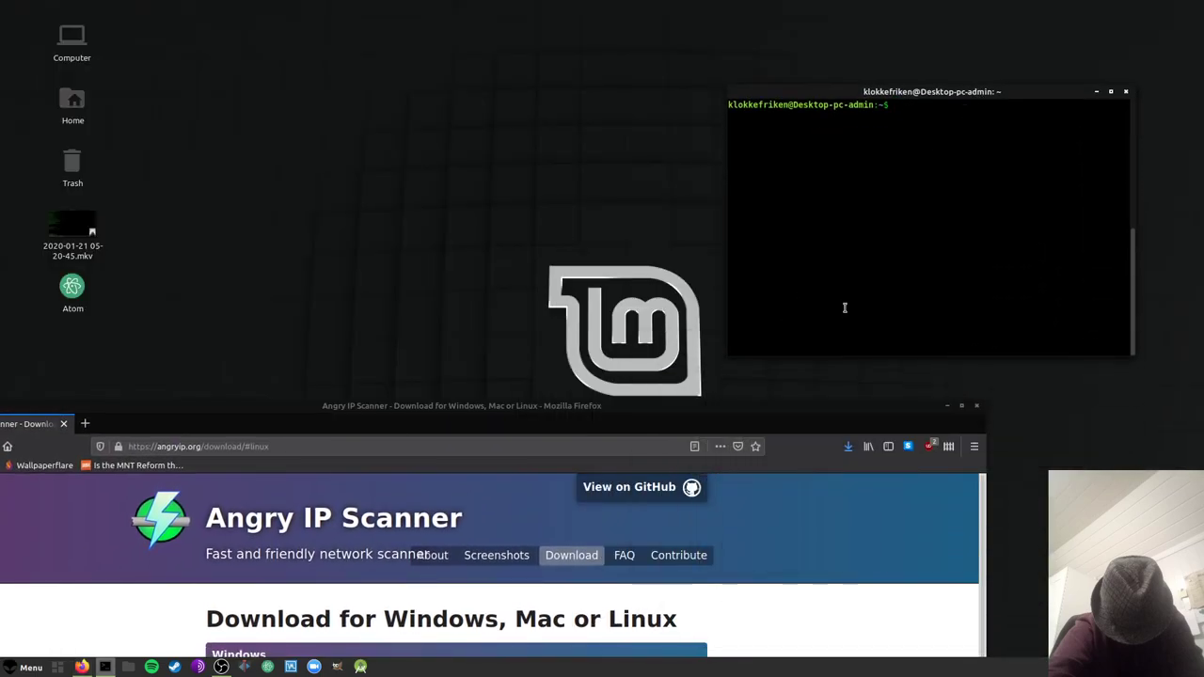
# Run sudo apt install on the downloaded ipscan .deb, cancelling and rerunning the malformed command
pyautogui.write('sudo apt')
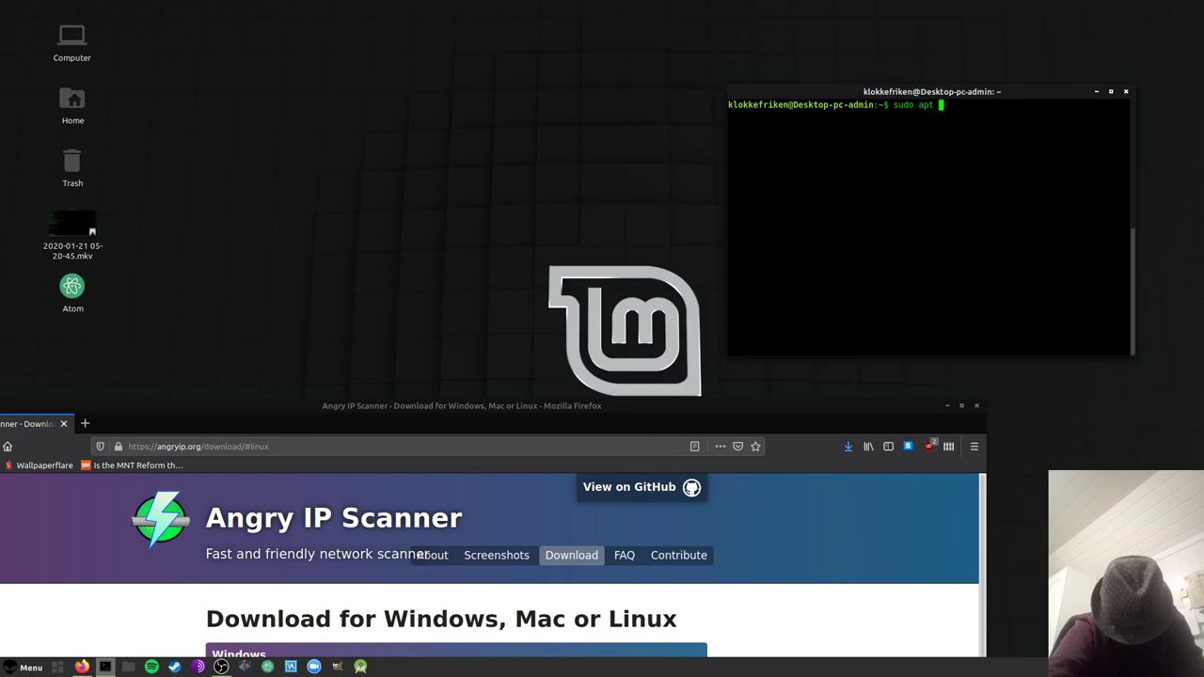
pyautogui.write("install '/home/klokkefriken/Downloads/ipscan_3.6.2_amd64.deb")
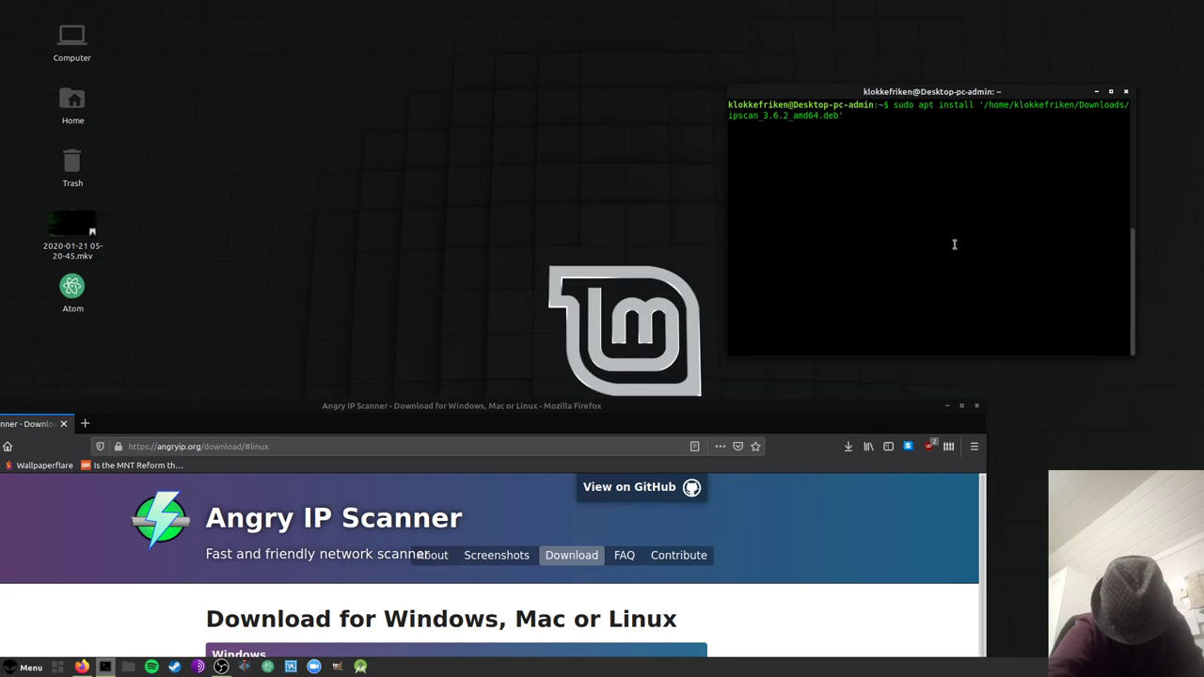
pyautogui.press('Return')
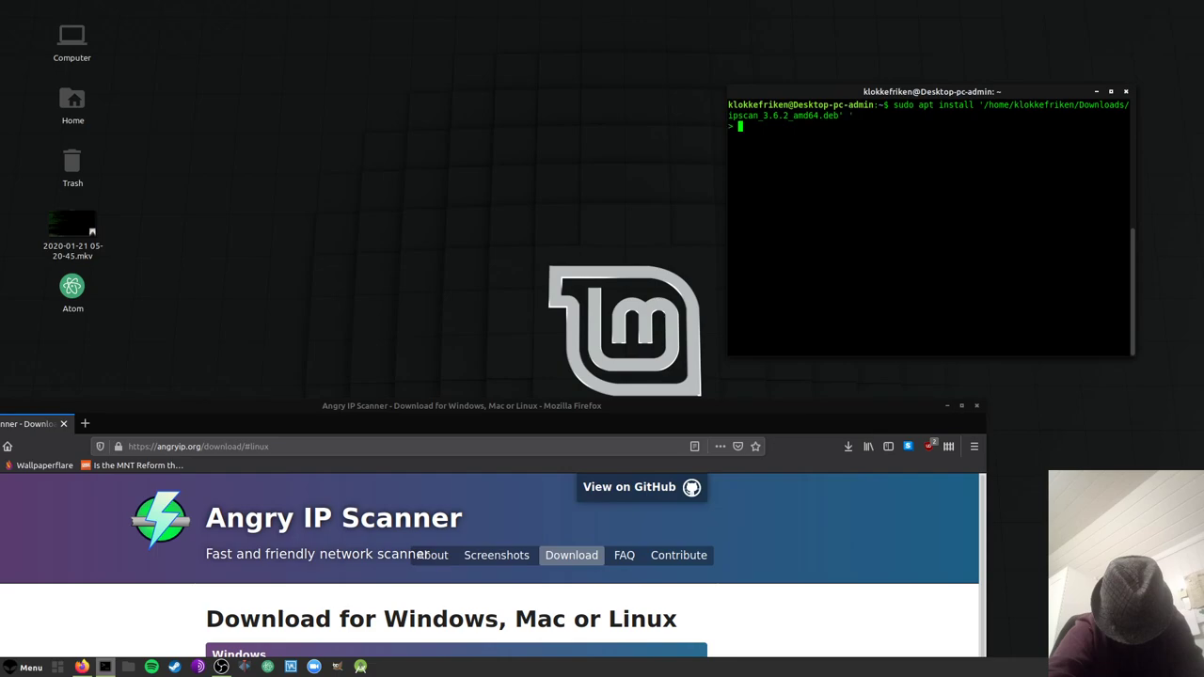
pyautogui.press('ctrl+c')
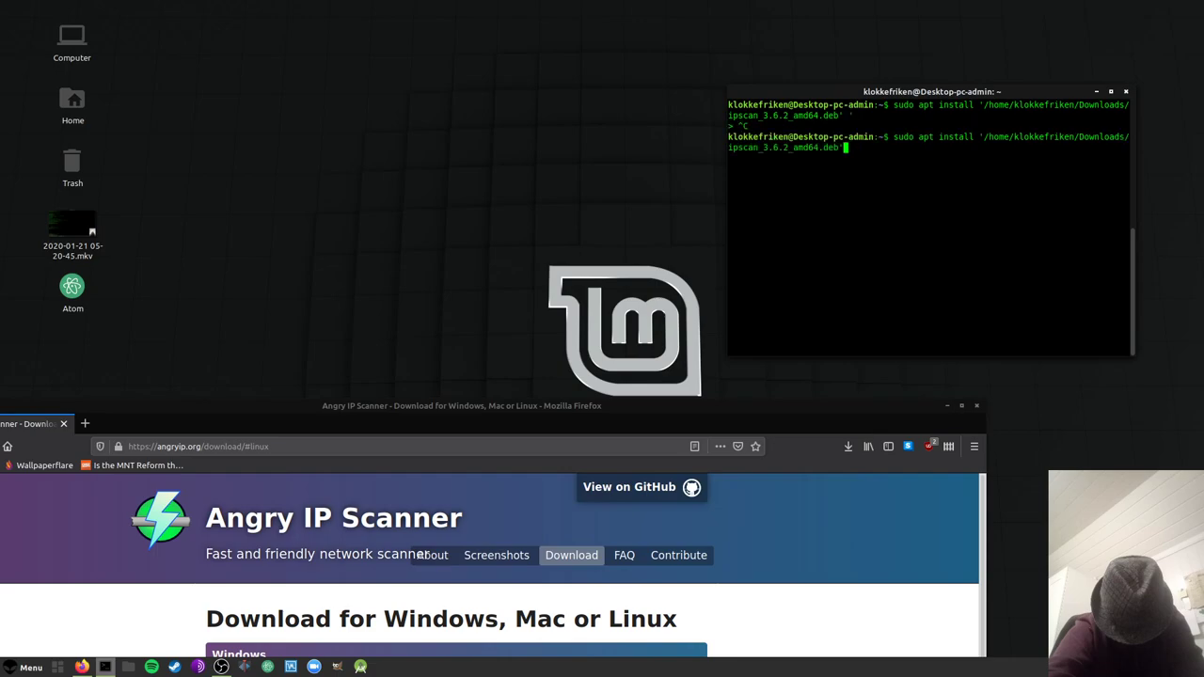
pyautogui.press('Return')
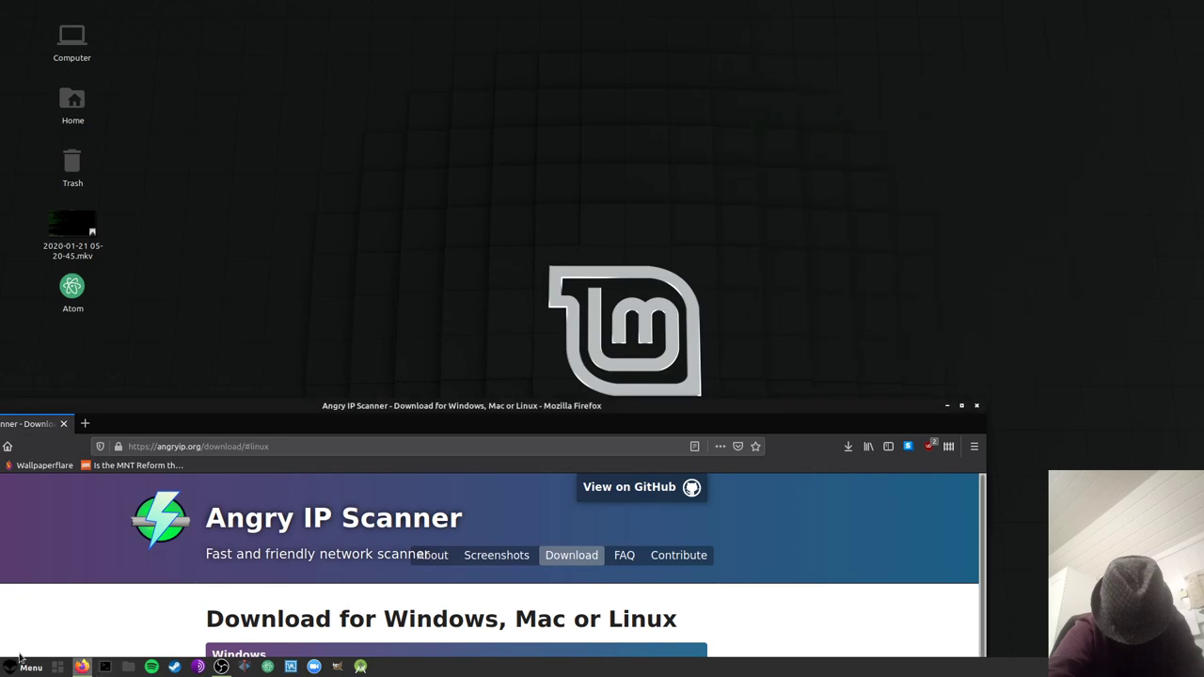
# Pin Angry IP Scanner to the panel from the Menu, launch it, and open Tools
pyautogui.click(947, 405)
pyautogui.write('ang')
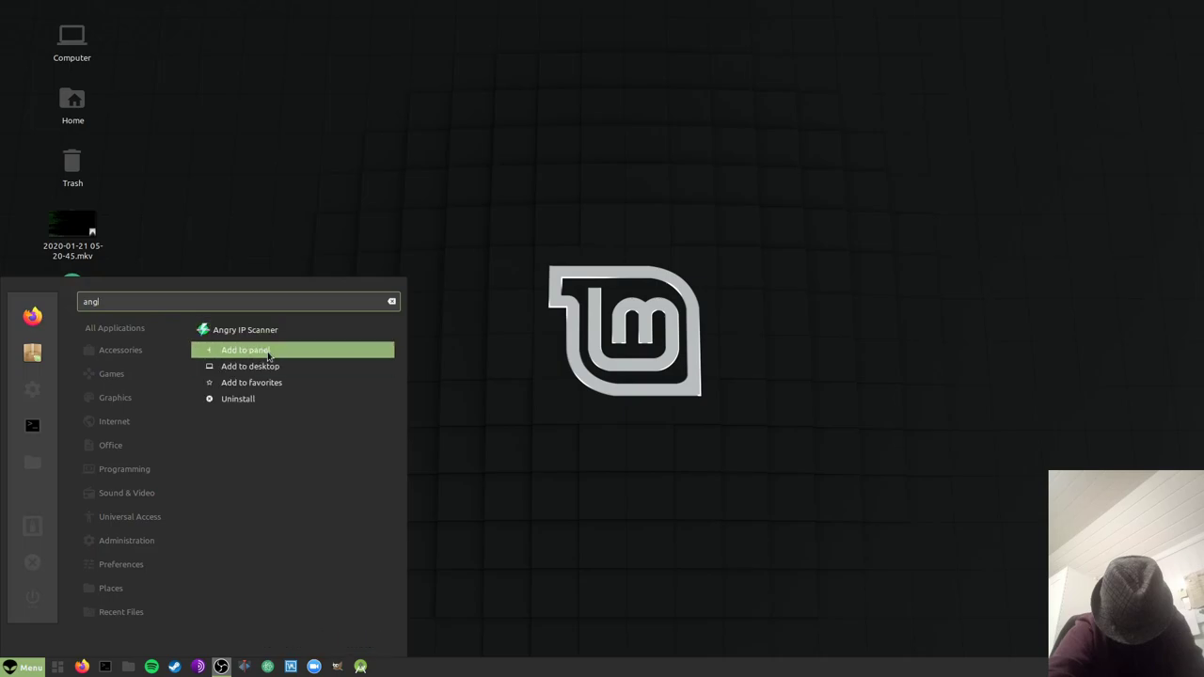
pyautogui.click(250, 366)
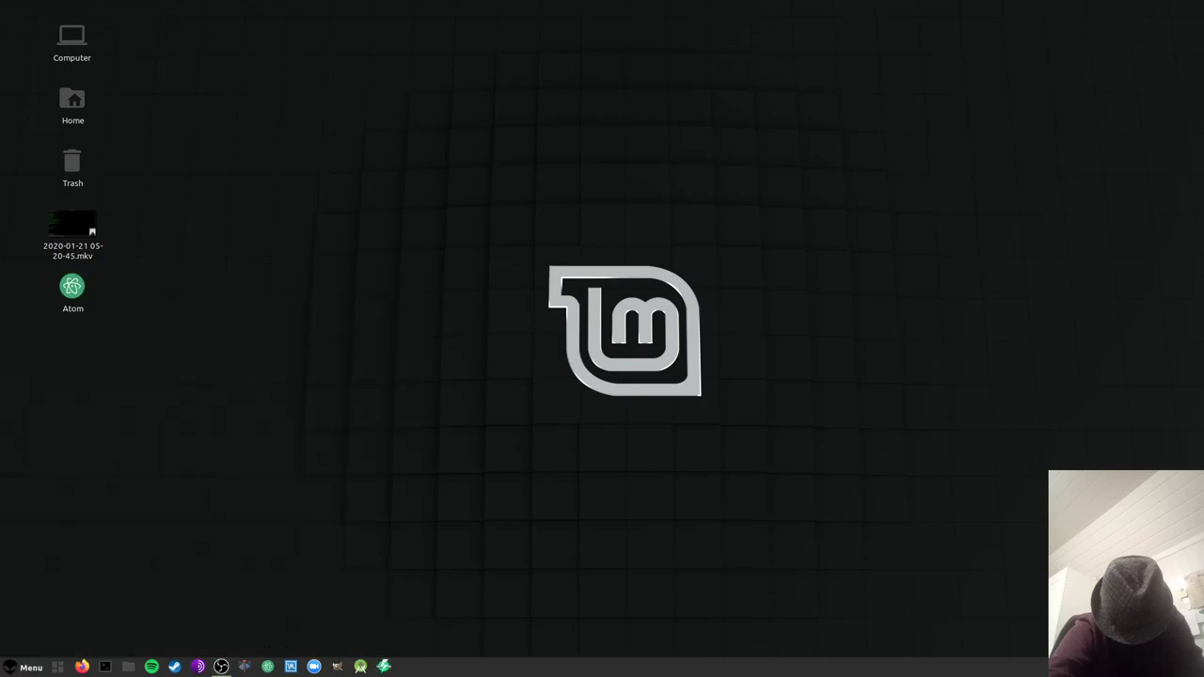
pyautogui.click(383, 667)
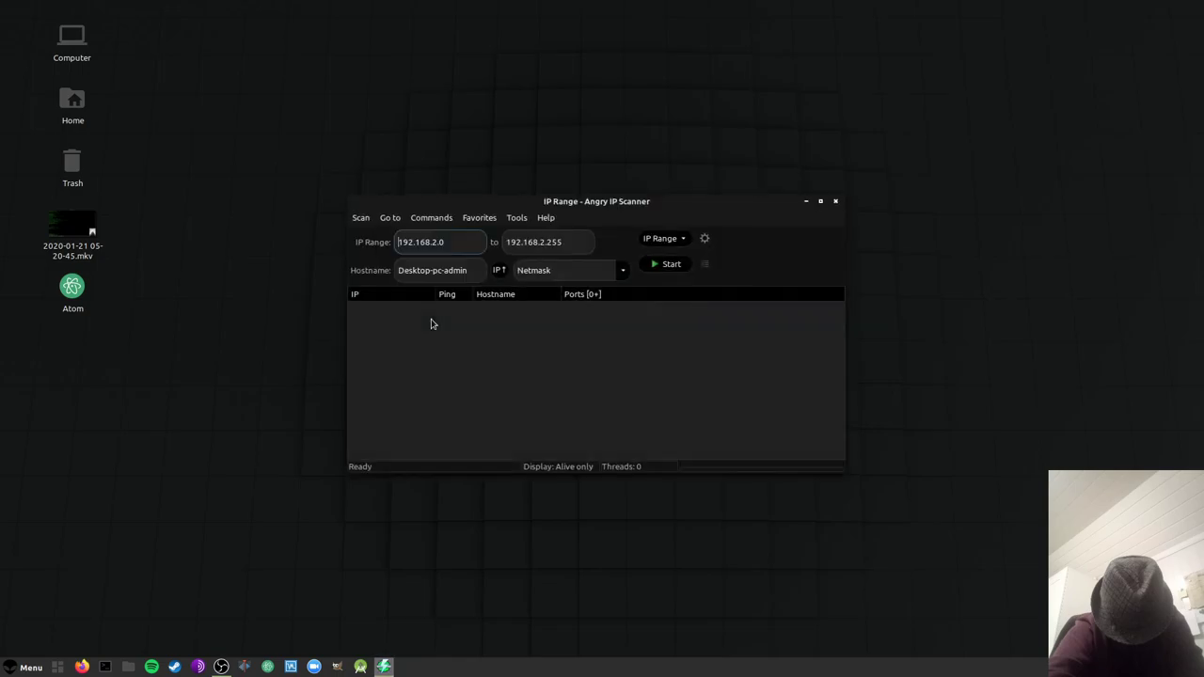
pyautogui.moveTo(506, 235)
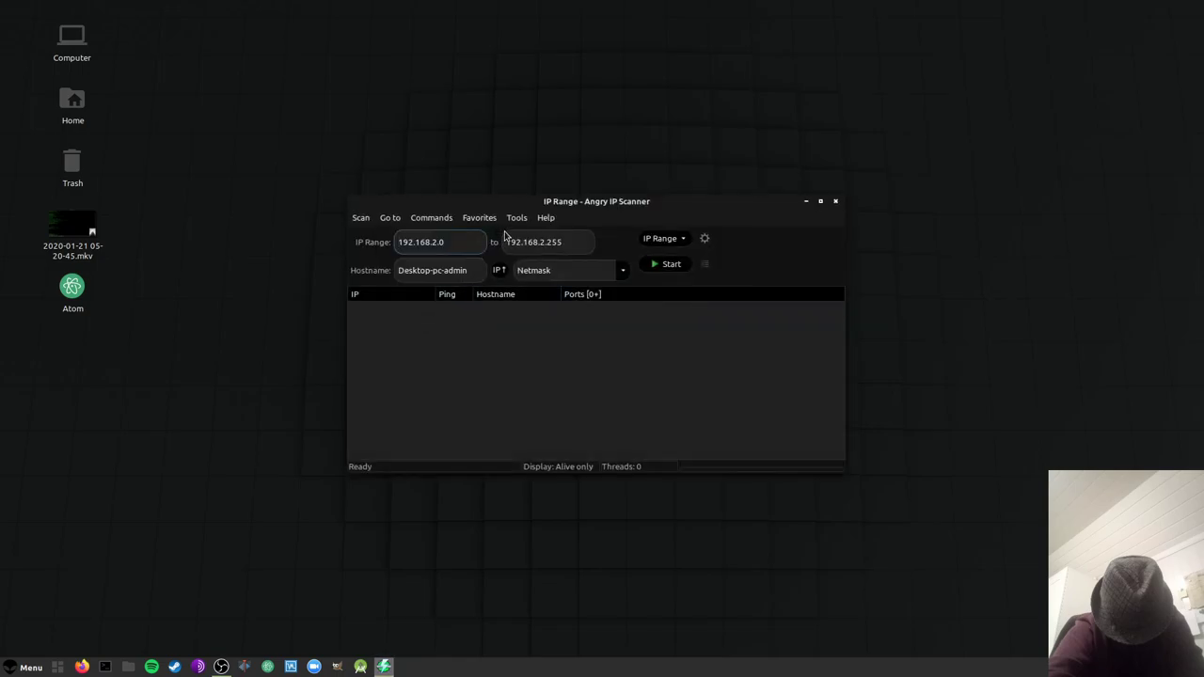
pyautogui.click(516, 217)
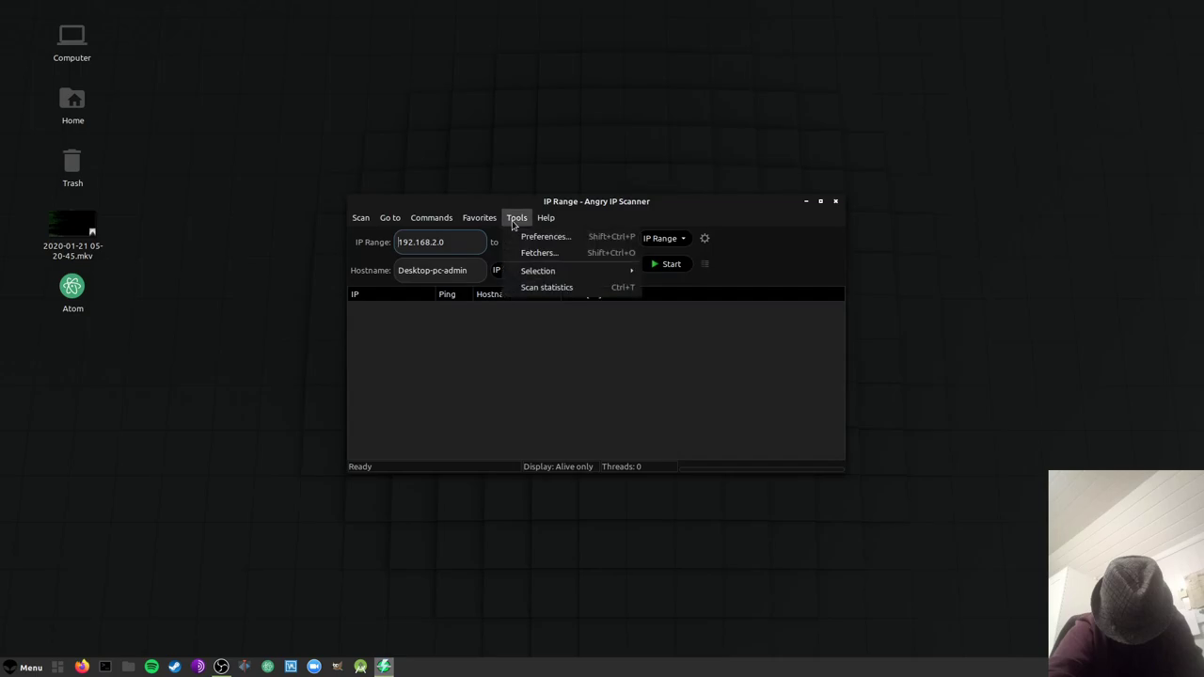
pyautogui.click(545, 237)
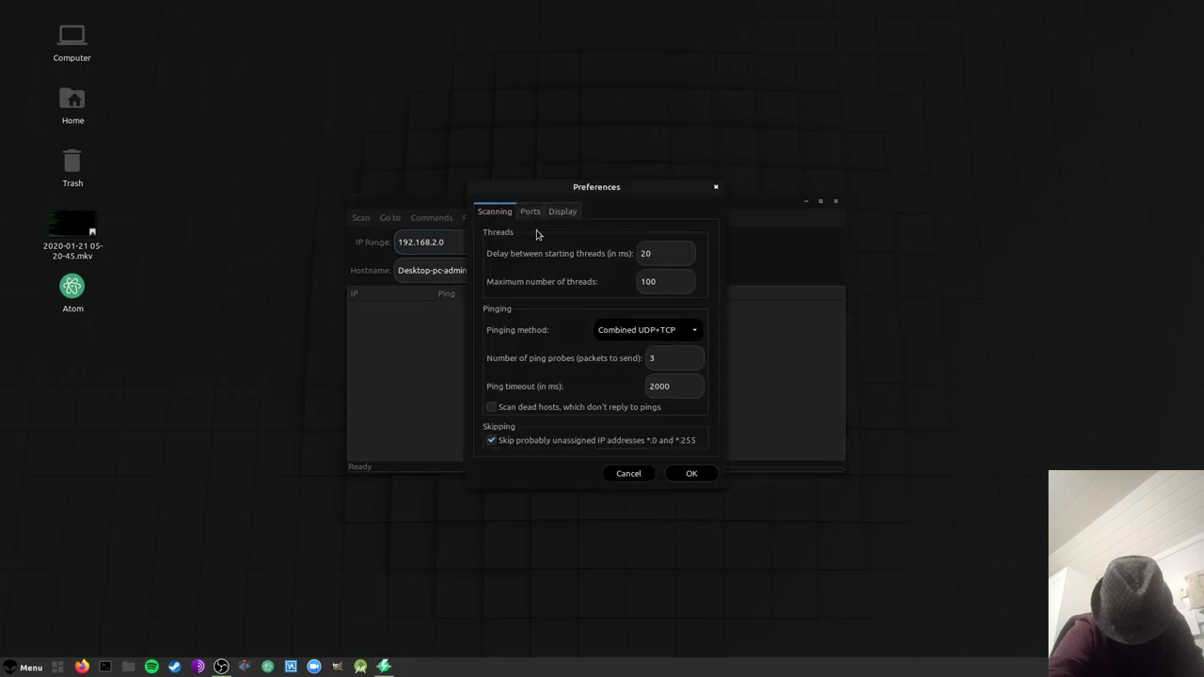
pyautogui.click(561, 210)
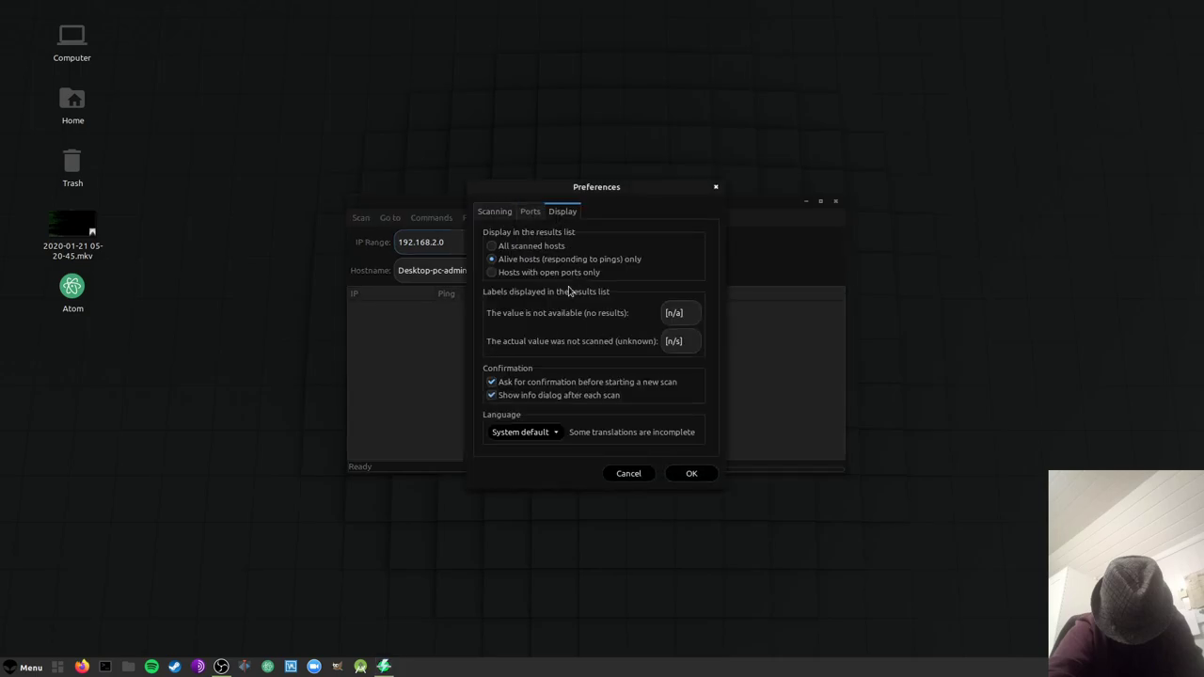
pyautogui.click(491, 245)
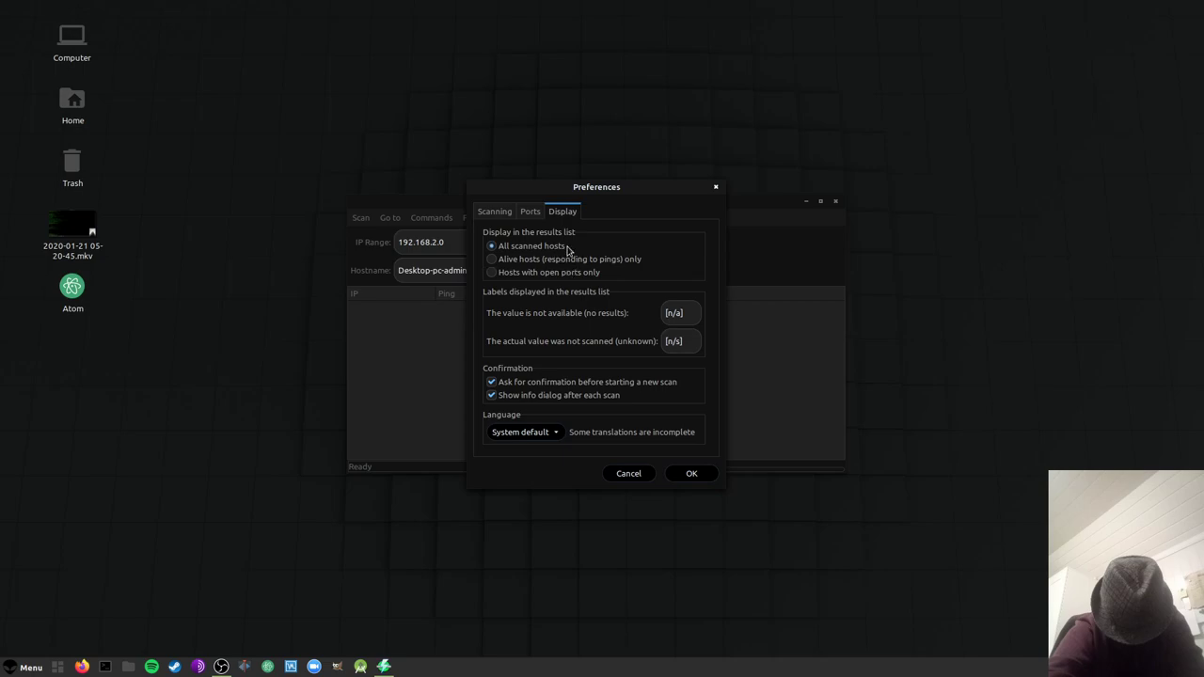
pyautogui.moveTo(563, 271)
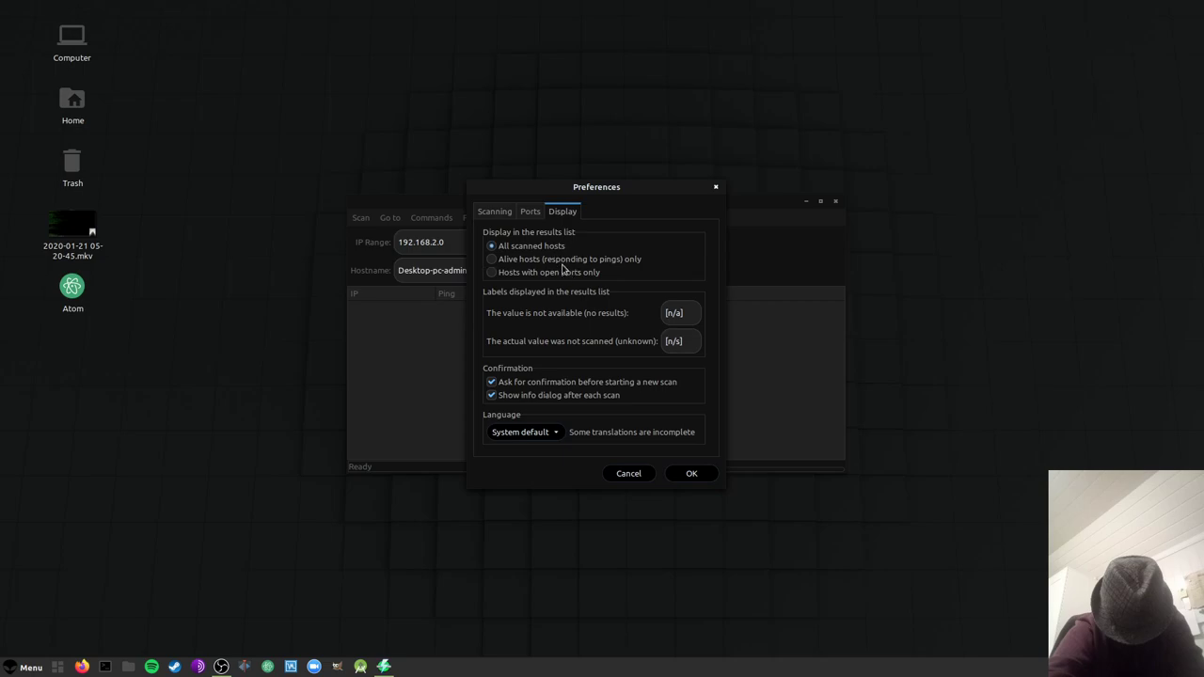
pyautogui.moveTo(557, 272)
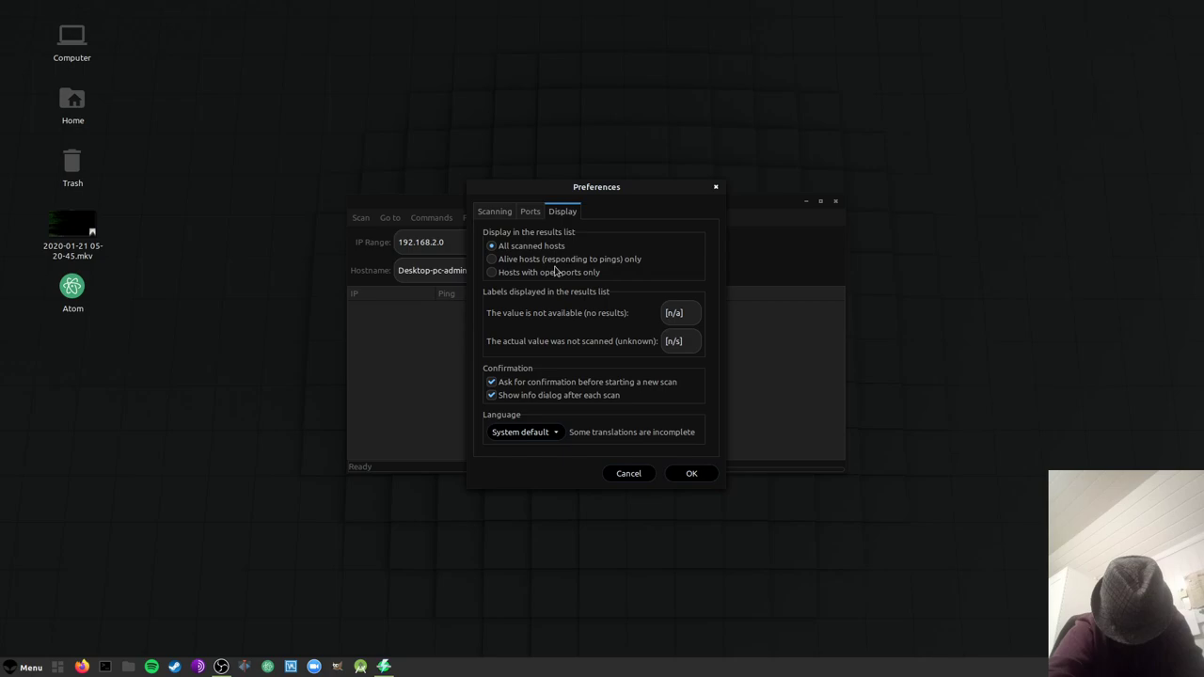
pyautogui.moveTo(572, 267)
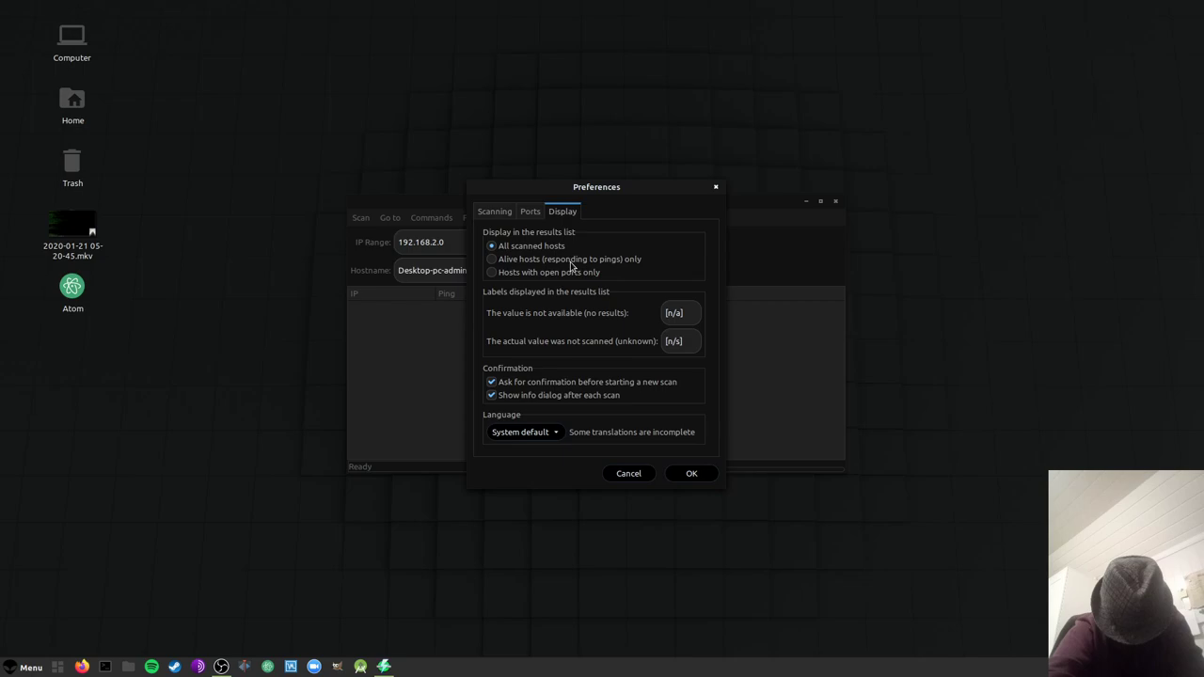
pyautogui.click(491, 258)
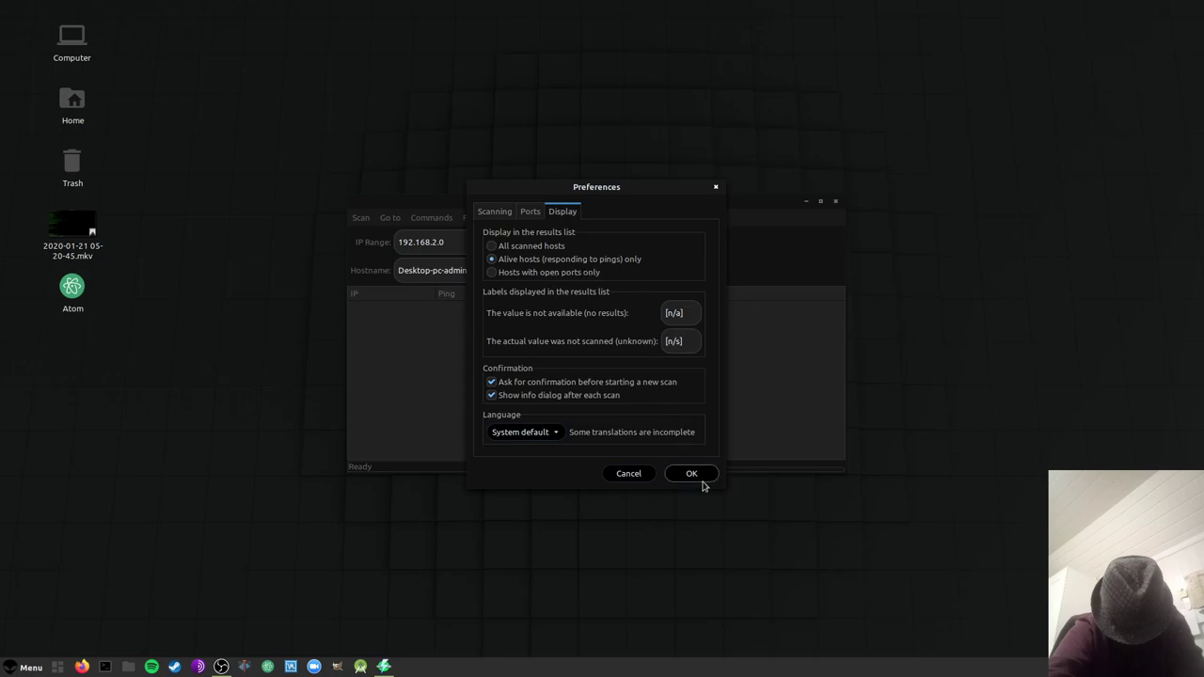
pyautogui.click(692, 474)
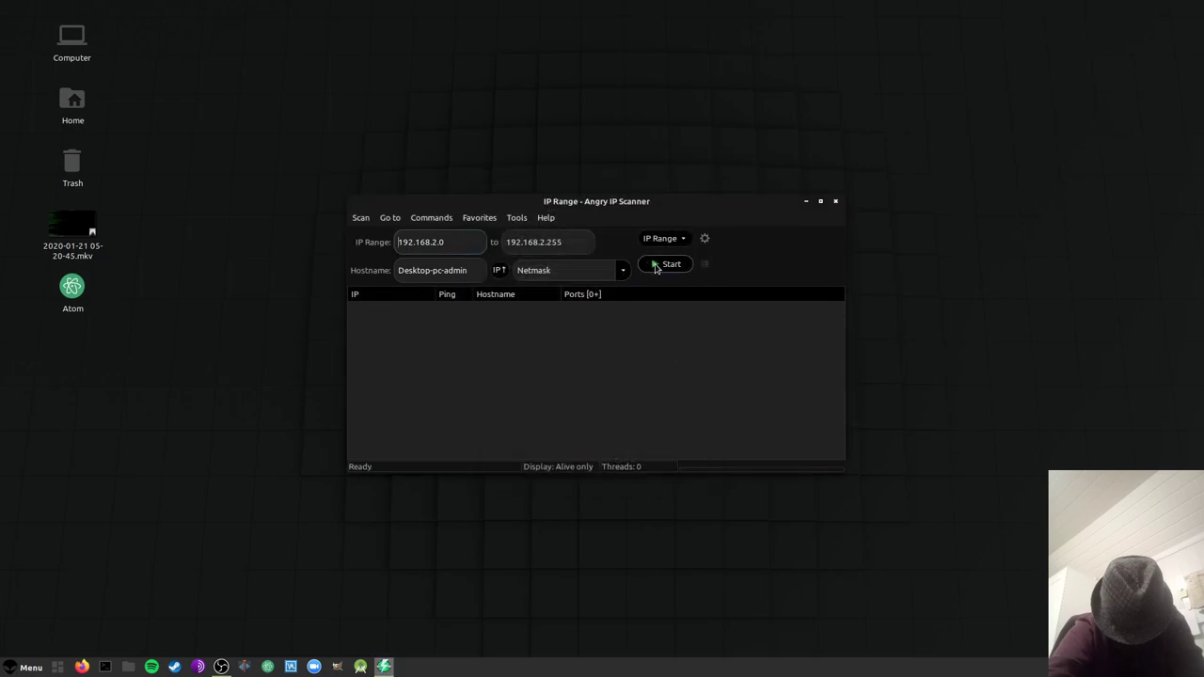
# Scan 192.168.2.0–255 and close the Scan Statistics summary after three hosts are found
pyautogui.click(669, 264)
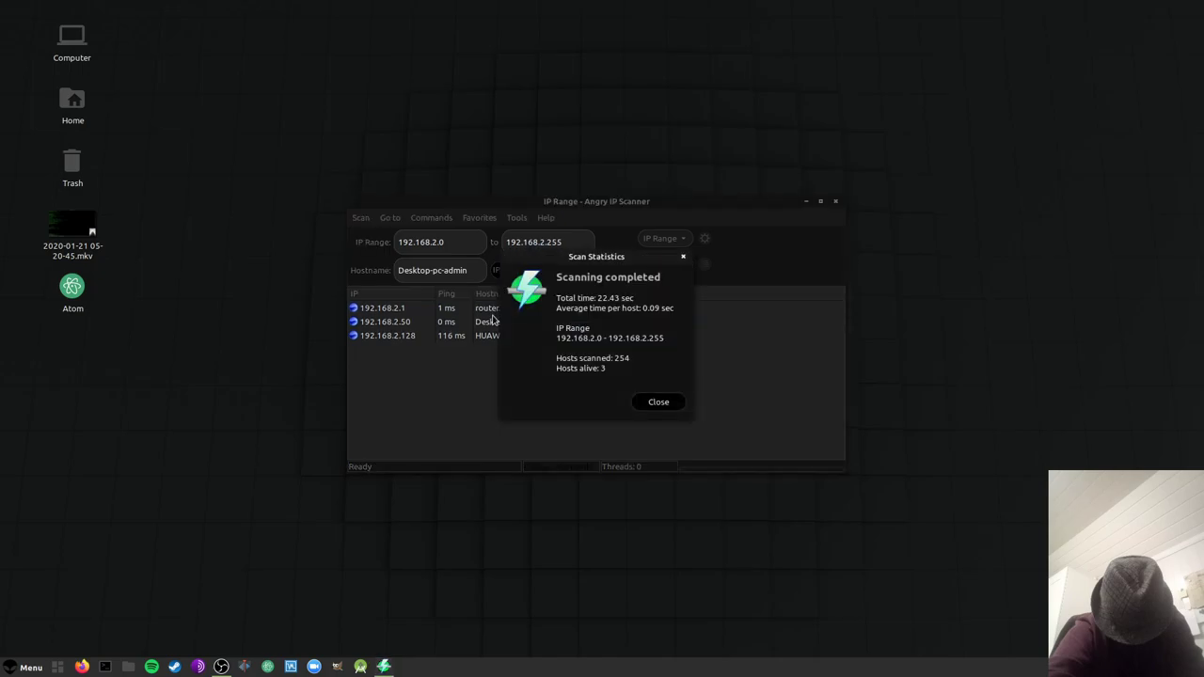
pyautogui.click(658, 402)
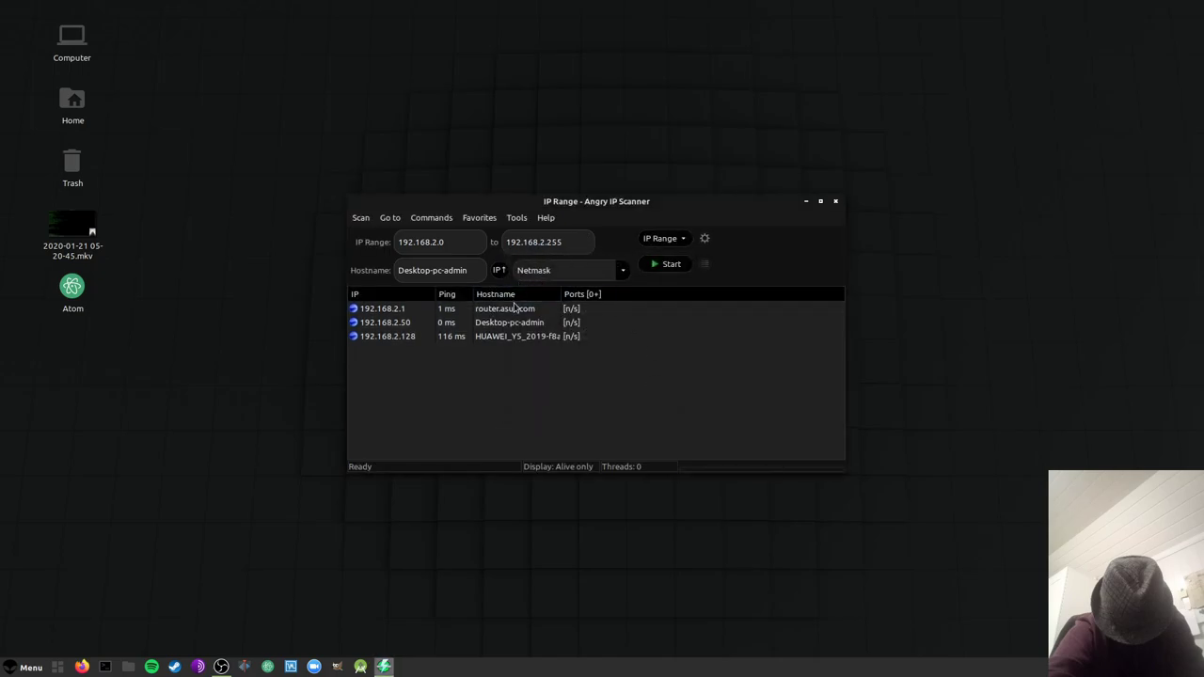
pyautogui.moveTo(510, 338)
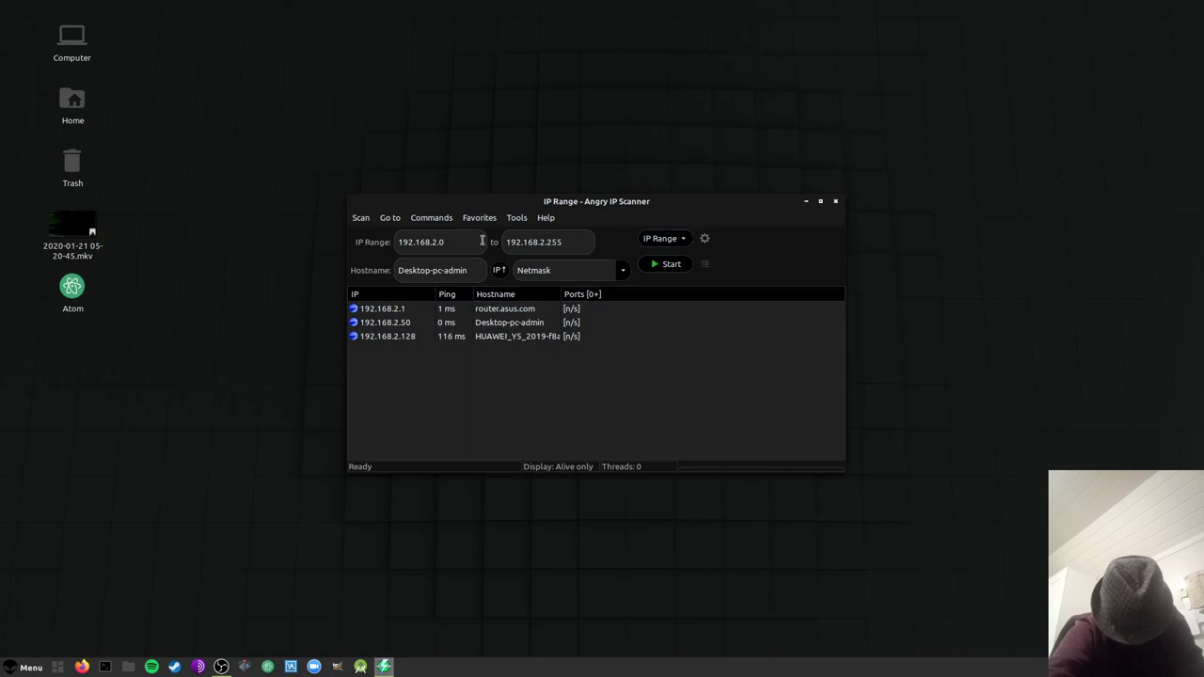
pyautogui.moveTo(633, 228)
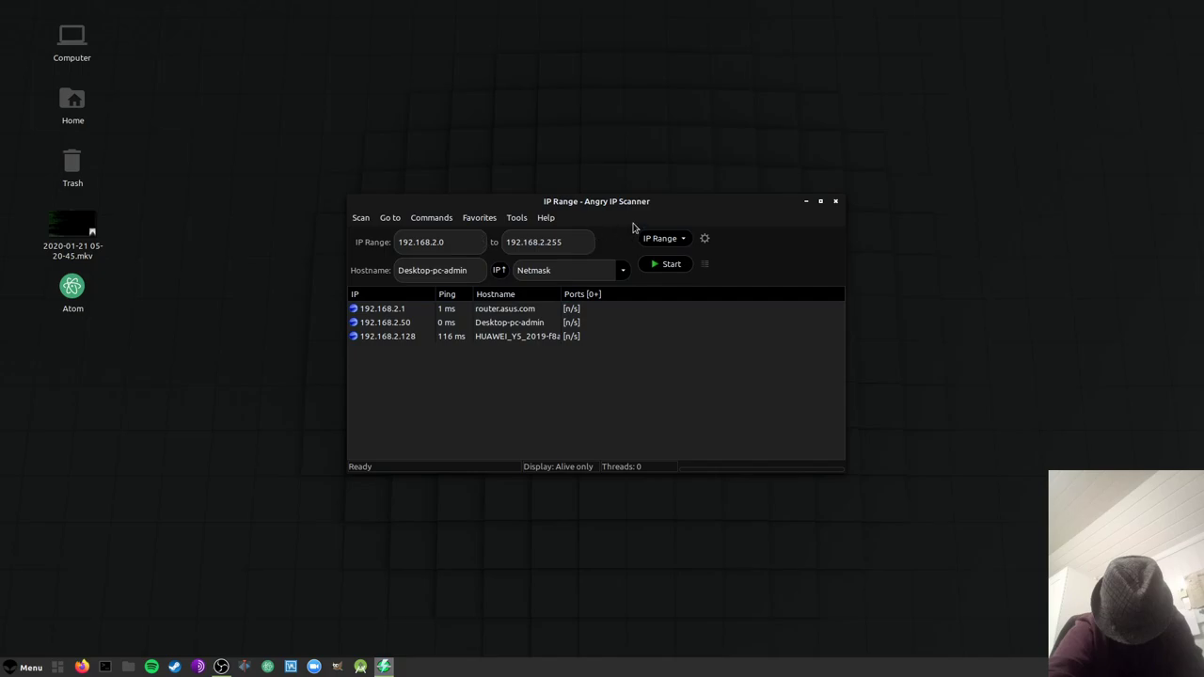